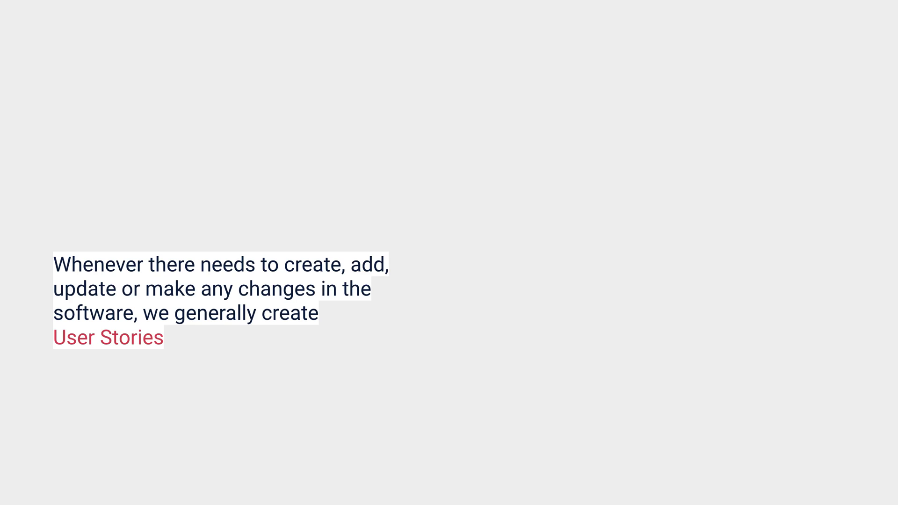
Advance past the User Stories and flight-booking slides to the 'next user story' airplane slide.
{"action": "left_click", "coordinate": [108, 337]}
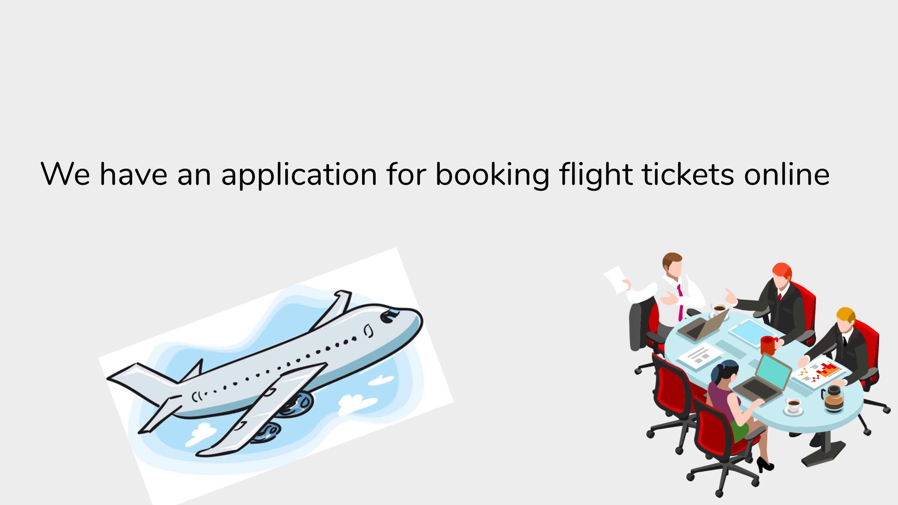
{"action": "key", "text": "Right"}
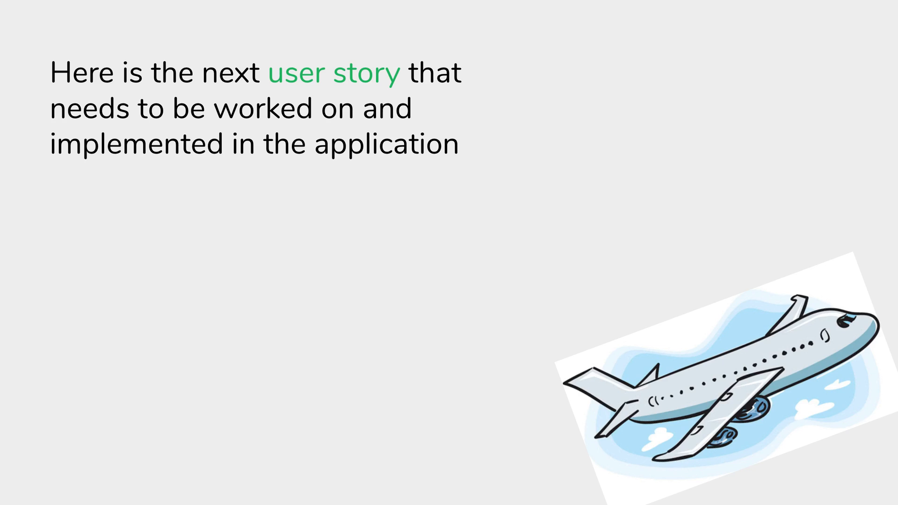